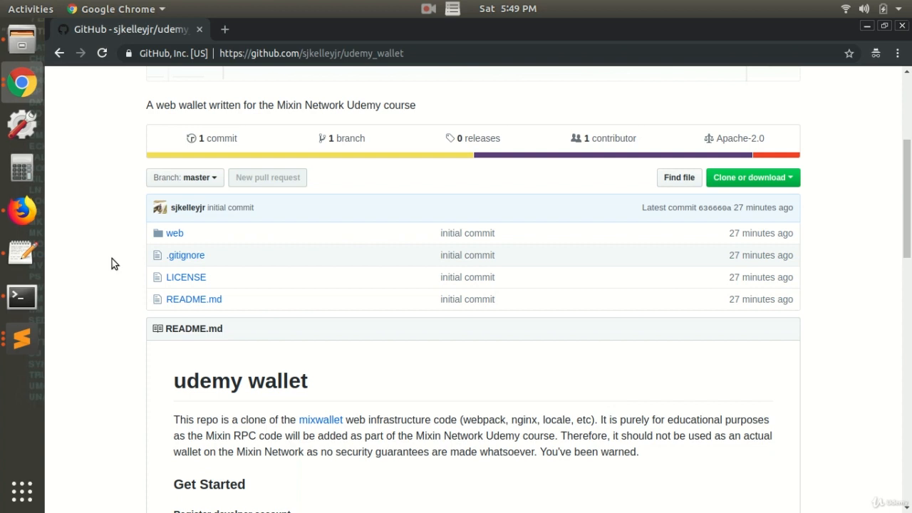
mouse_move(130, 262)
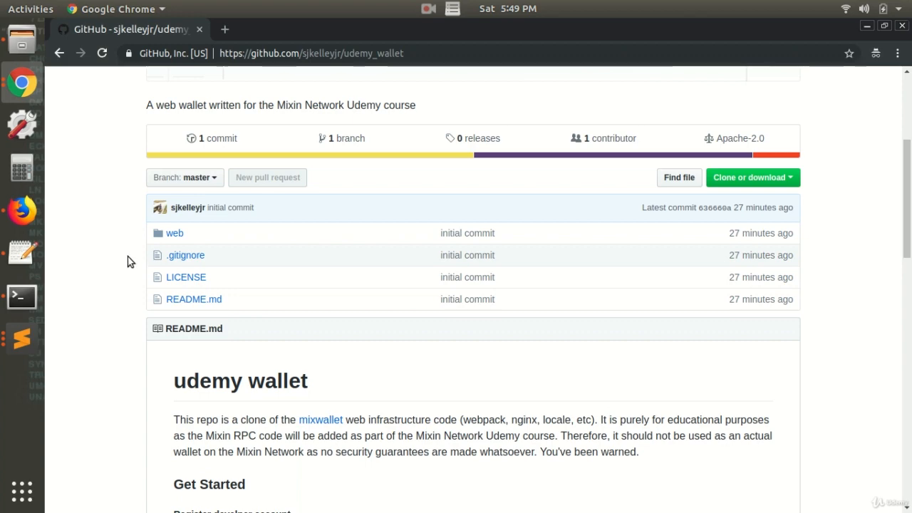
Scroll through the udemy_wallet GitHub page, then return to the Terminal window.
scroll(up, 3)
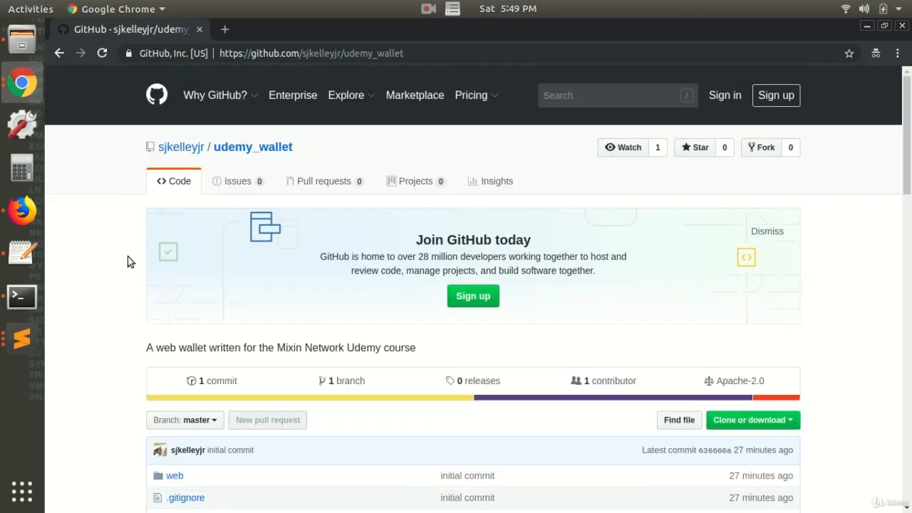
scroll(down, 3)
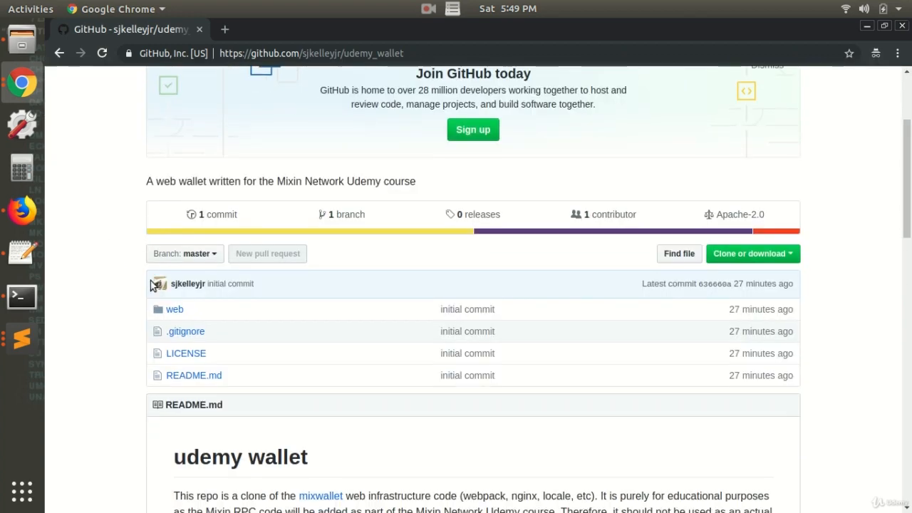
click(22, 297)
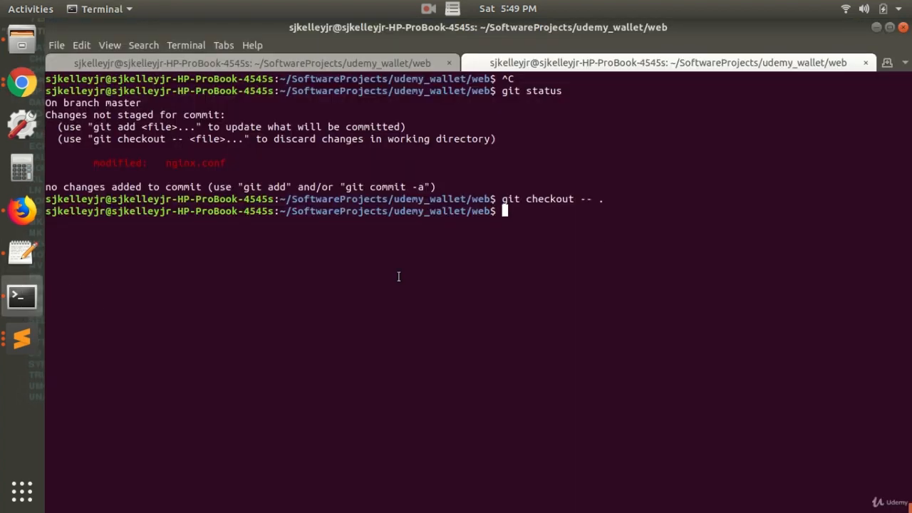
List the udemy_wallet root and web folder, print the web path with pwd, and copy it.
text(cd ../)
text(cd web/)
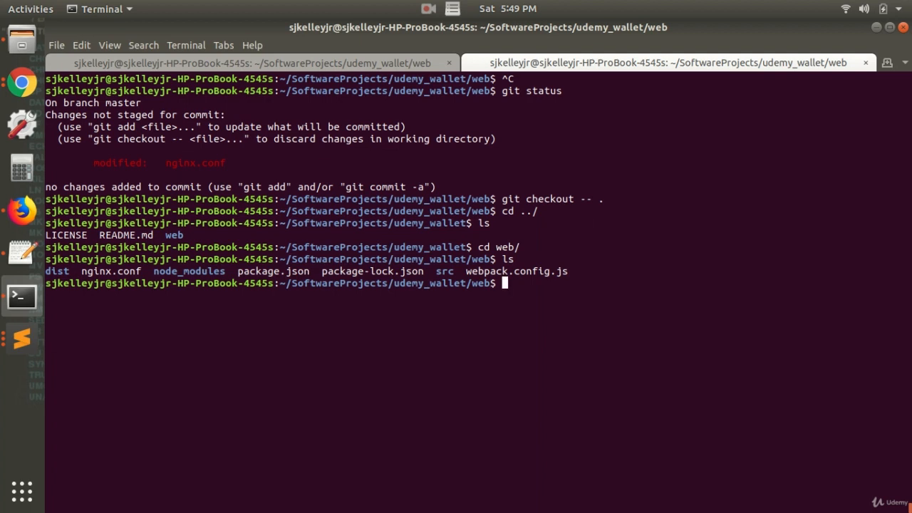
mouse_move(144, 271)
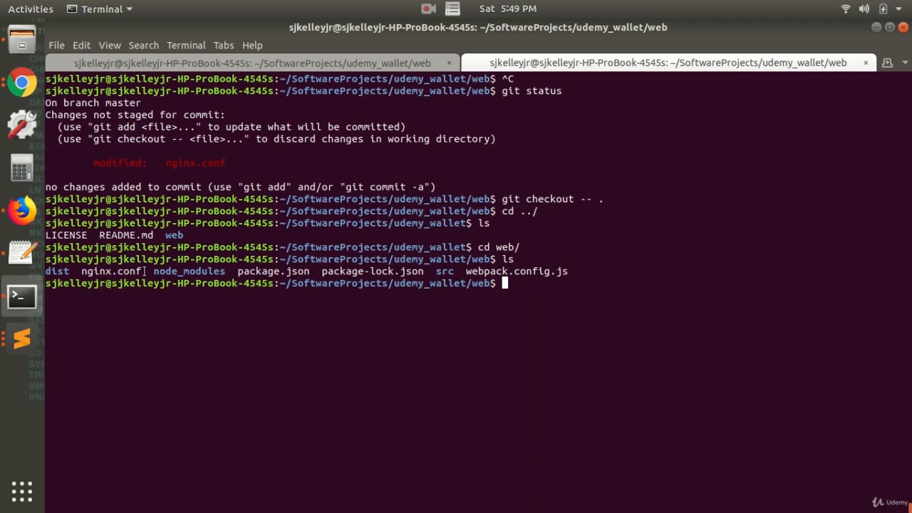
double_click(110, 270)
text(pwd)
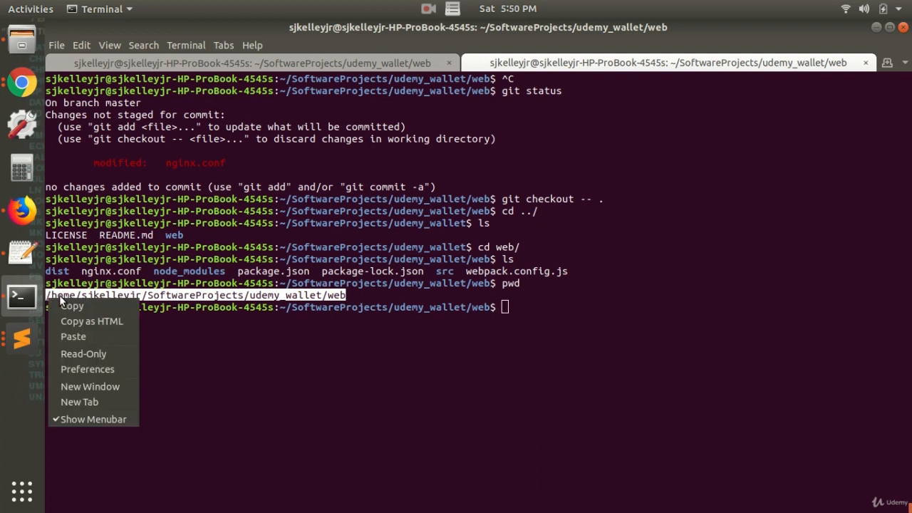
In vim, set nginx.conf's root to /home/sjkelleyjr/SoftwareProjects/udemy_wallet/web/dist and save.
text(vim n)
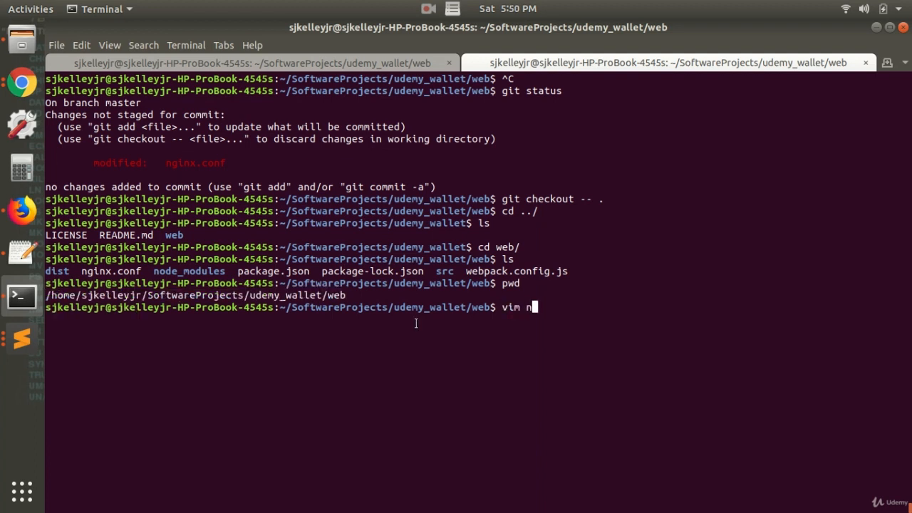
key(Return)
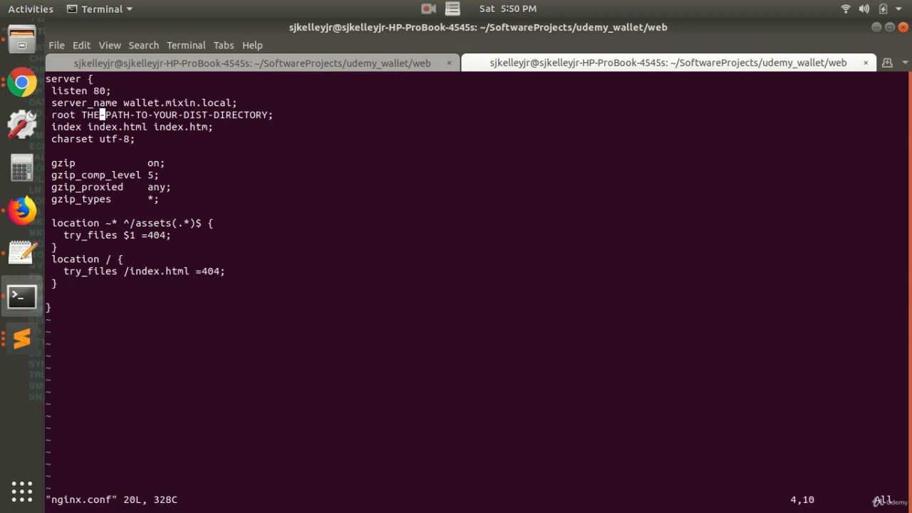
key(End)
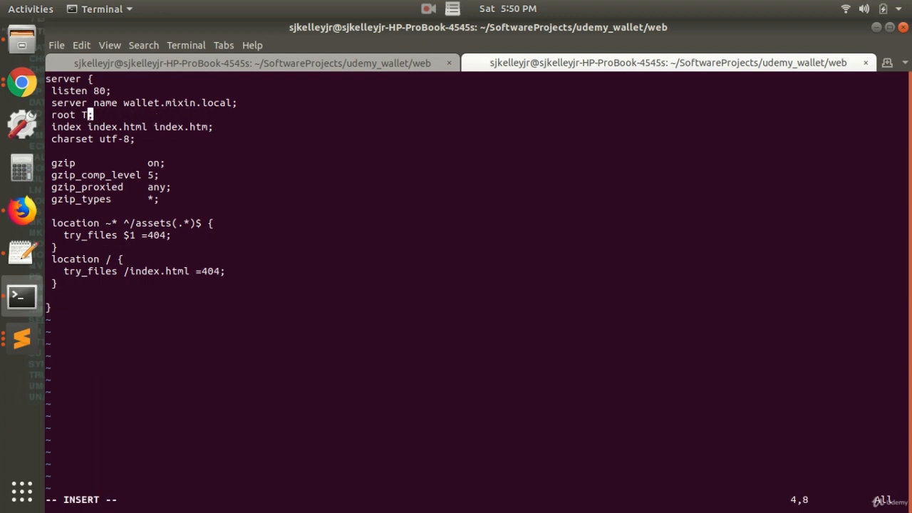
text(home/sjkelleyjr/SoftwareProjects/udemy_wallet/web/dist)
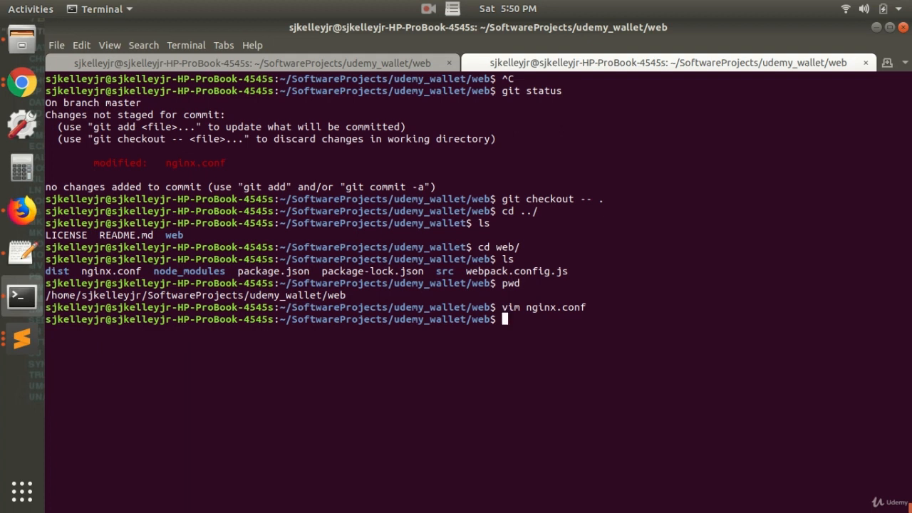
Run sudo apt-get install nginx, which reports nginx is already the newest version.
text(sudo)
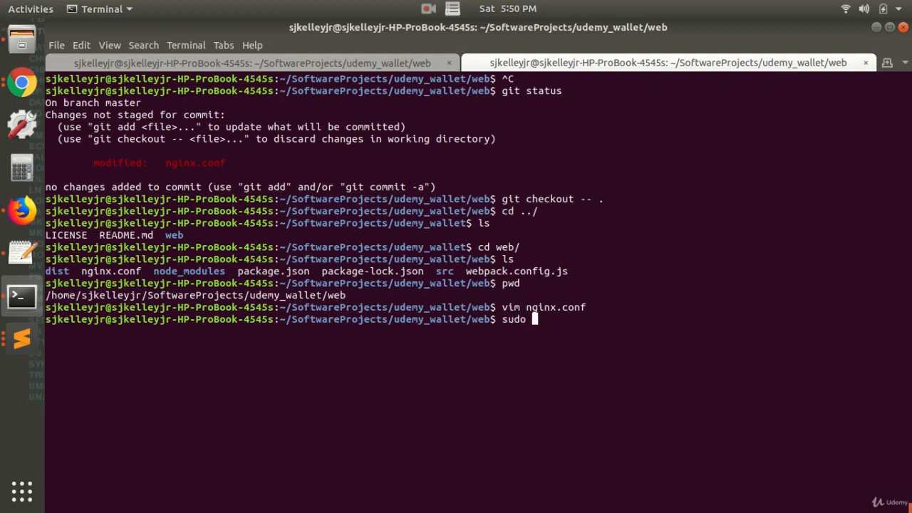
text(apt-)
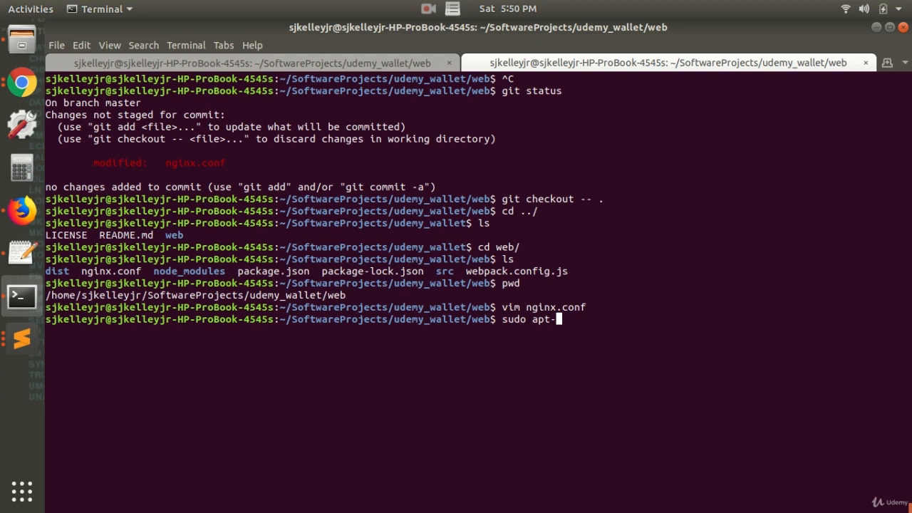
text(get int)
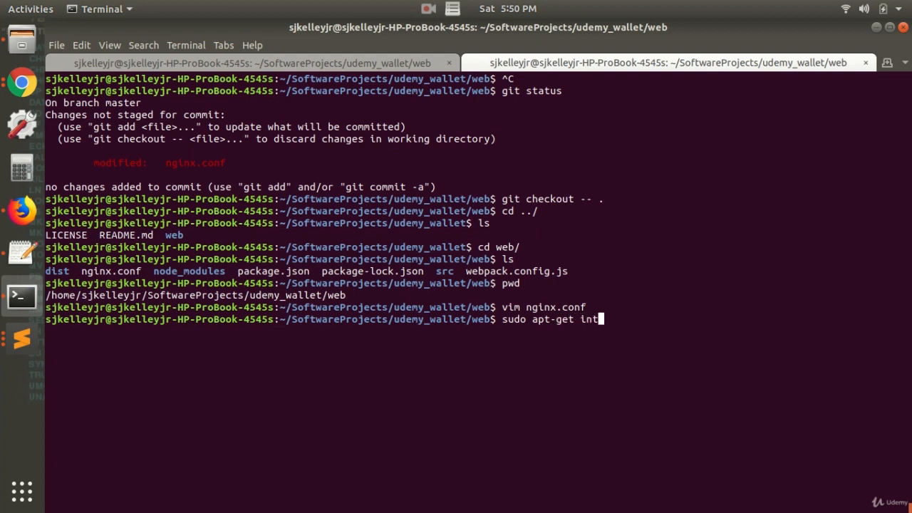
text(all nginx)
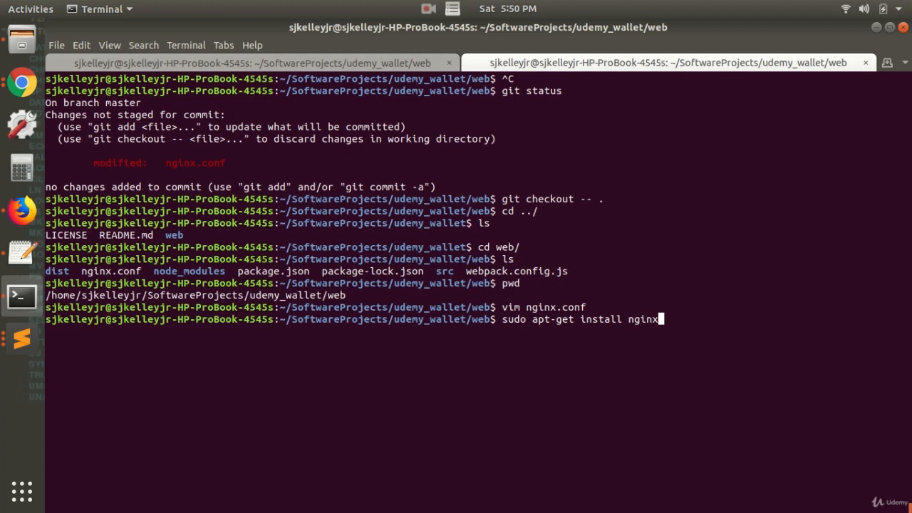
key(Return)
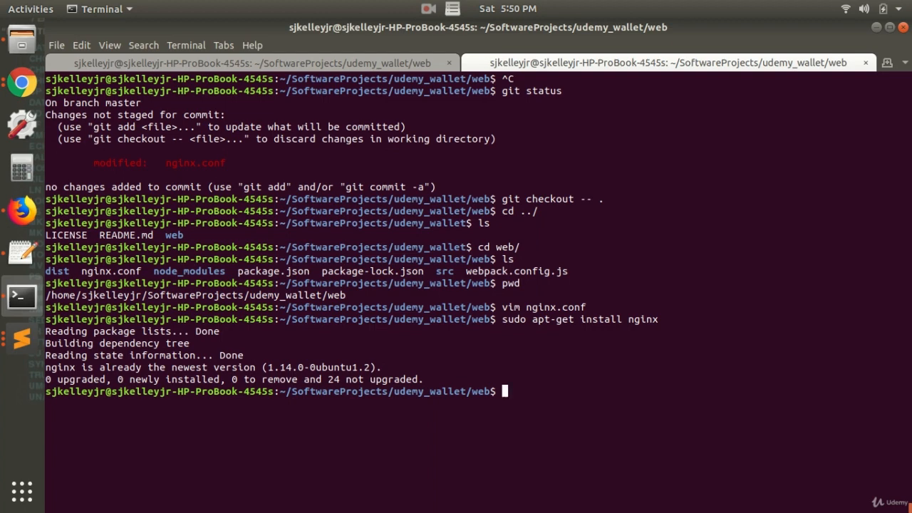
text(vim /etc/)
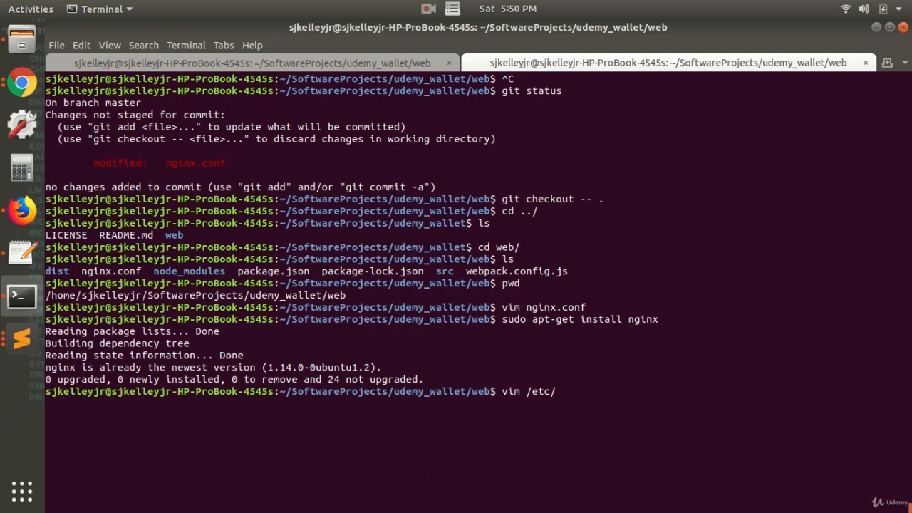
List /etc/nginx/, then review /etc/nginx/nginx.conf in vim and close it.
text(nginx/)
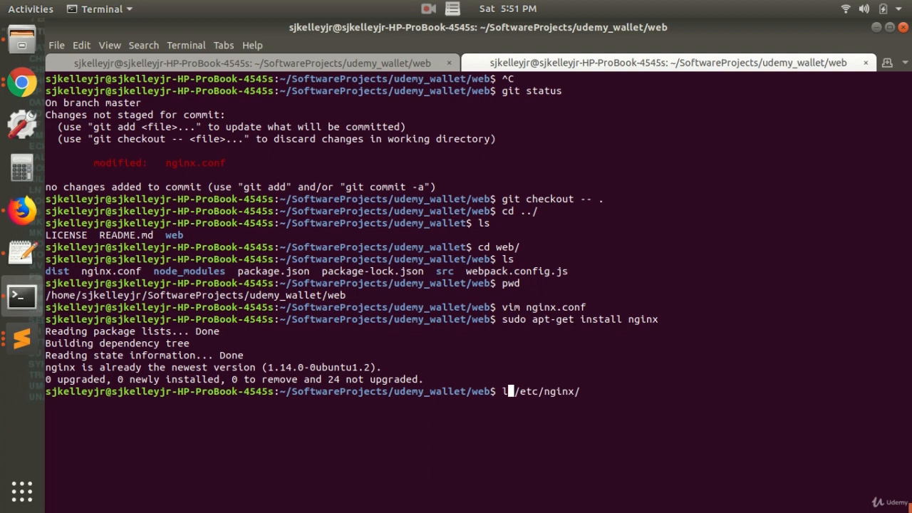
text(s )
key(Return)
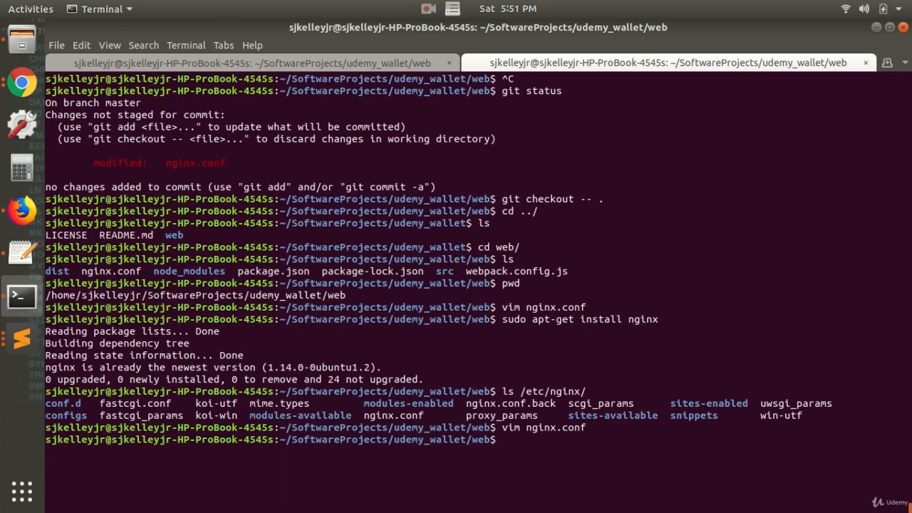
text(vim /etc/)
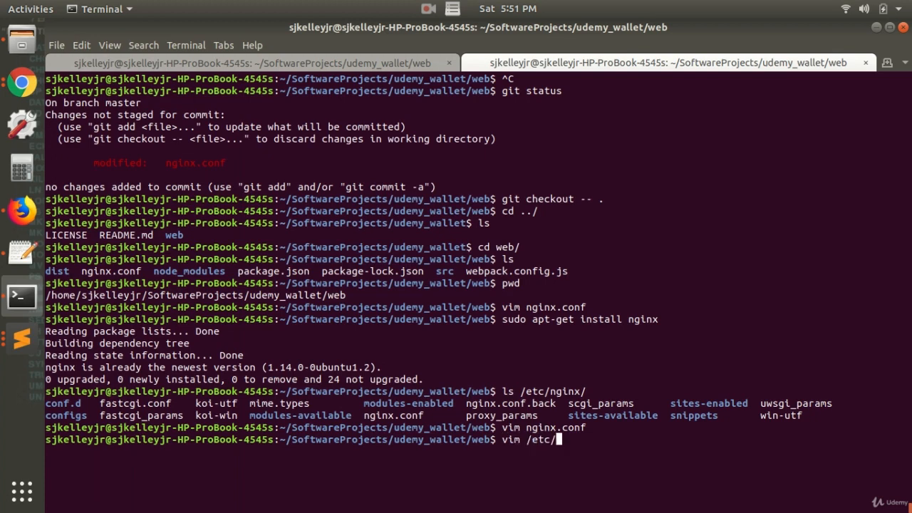
text(nginx/n)
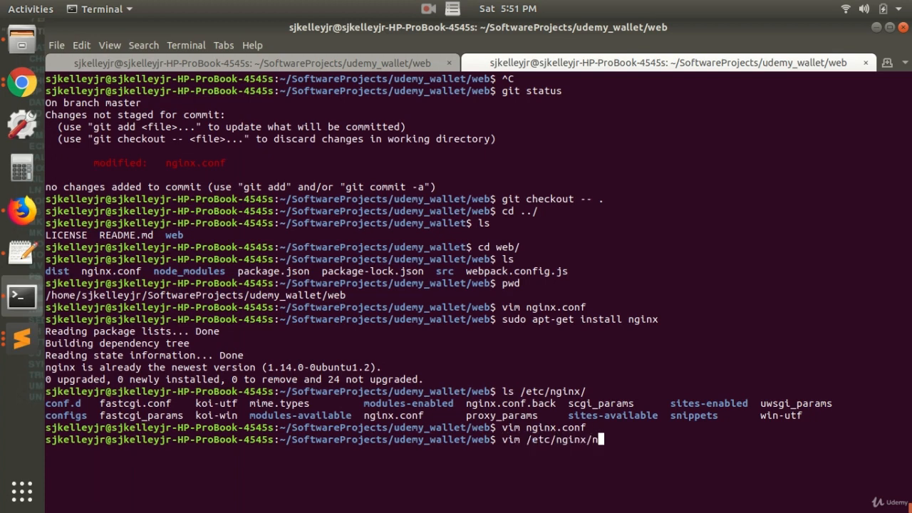
key(Return)
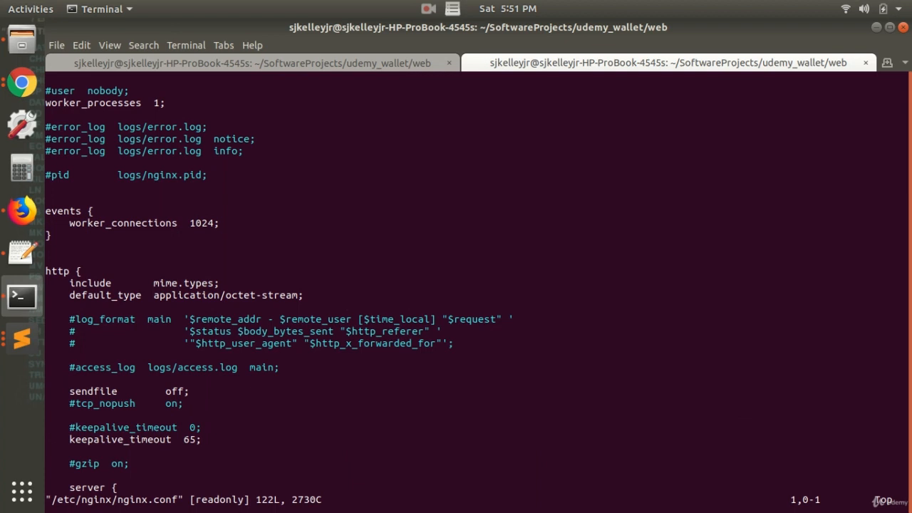
key(G)
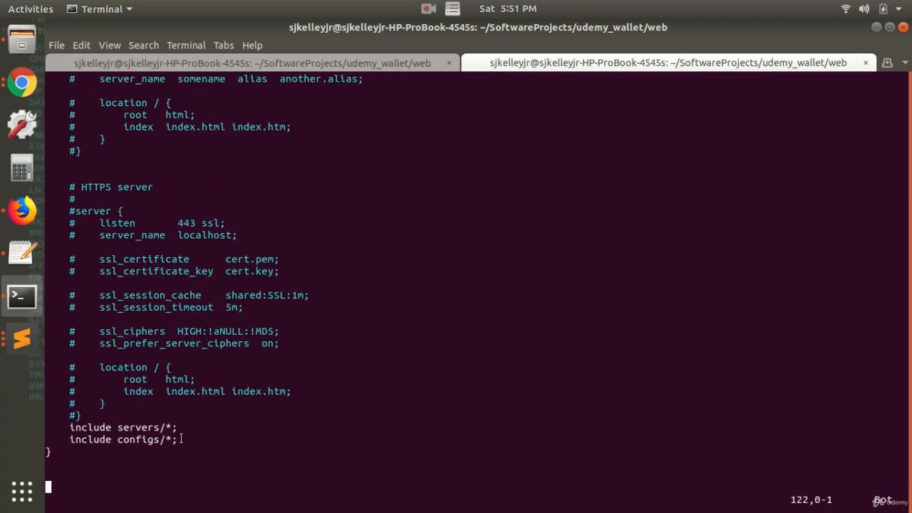
double_click(139, 439)
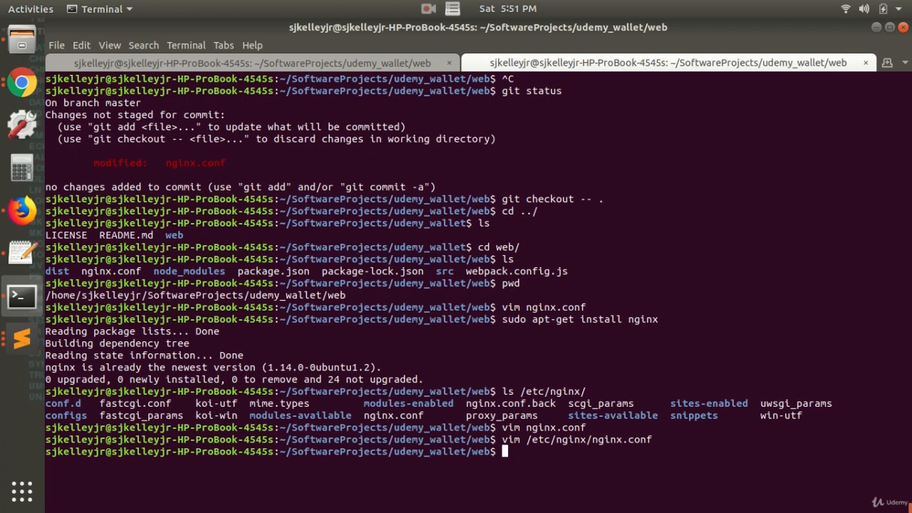
List /etc/nginx/configs/, confirming wallet.conf is there, and list the web project files.
text(/etc/)
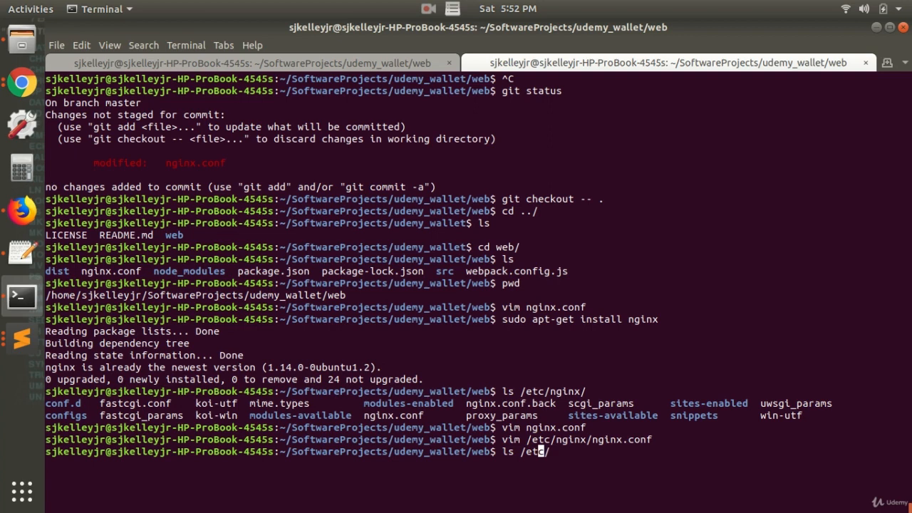
text(n)
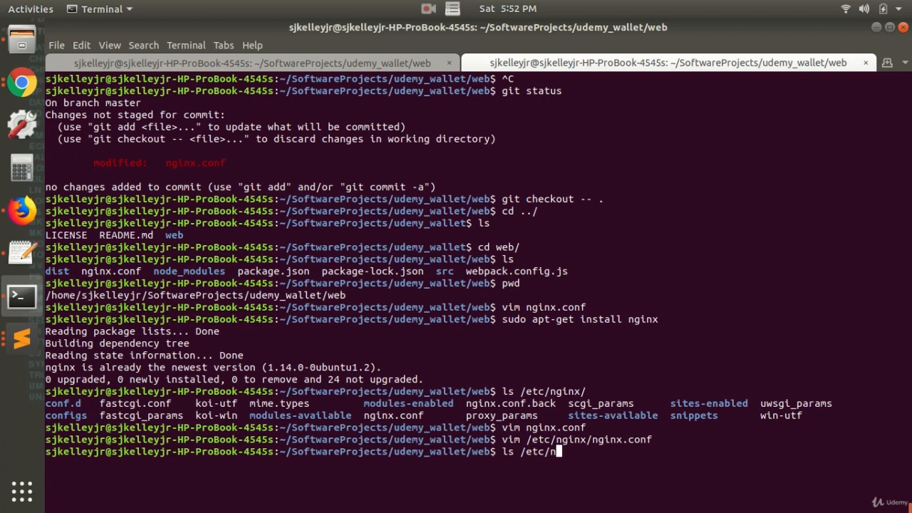
text(ginx/conf)
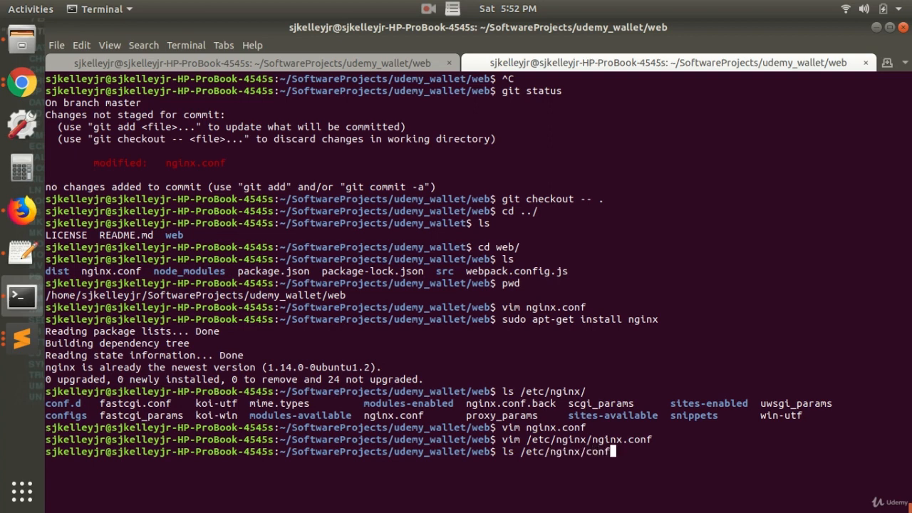
key(Return)
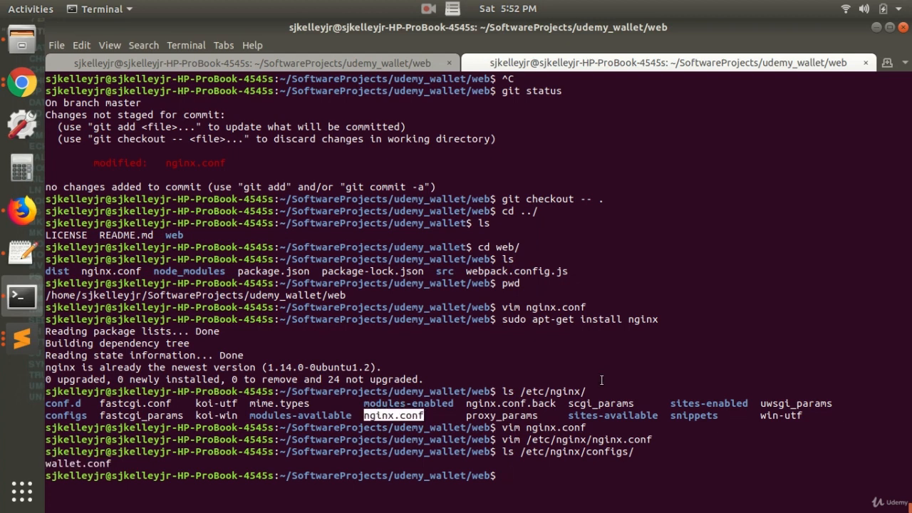
mouse_move(563, 387)
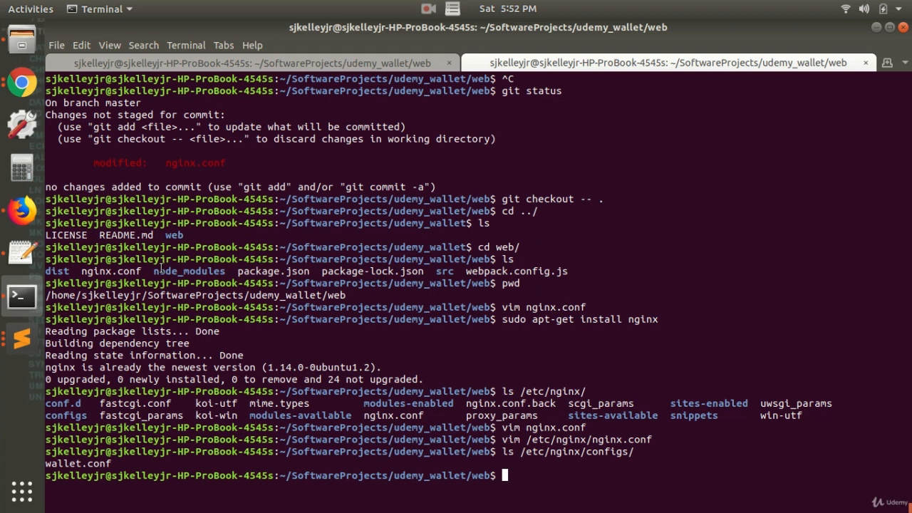
double_click(109, 271)
text(ls)
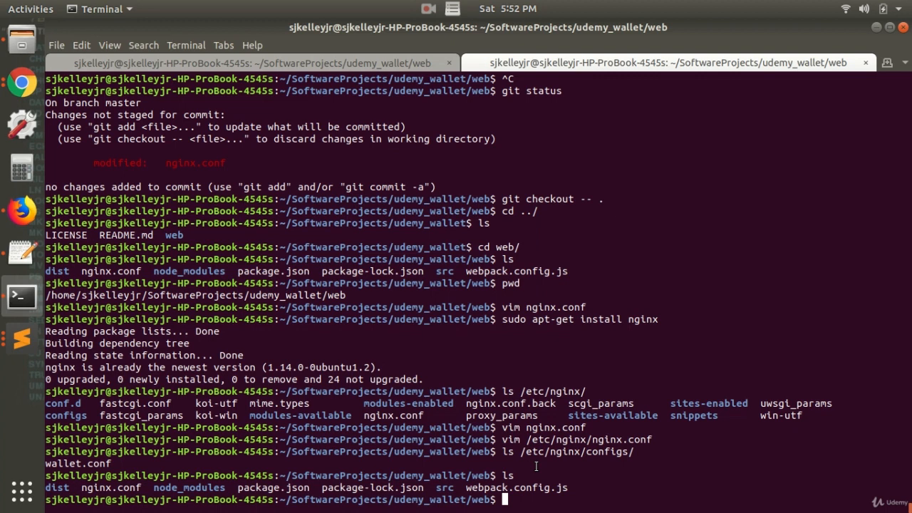
Start copying download.conf into /etc/nginx/, then cancel with Ctrl+C.
text(cp)
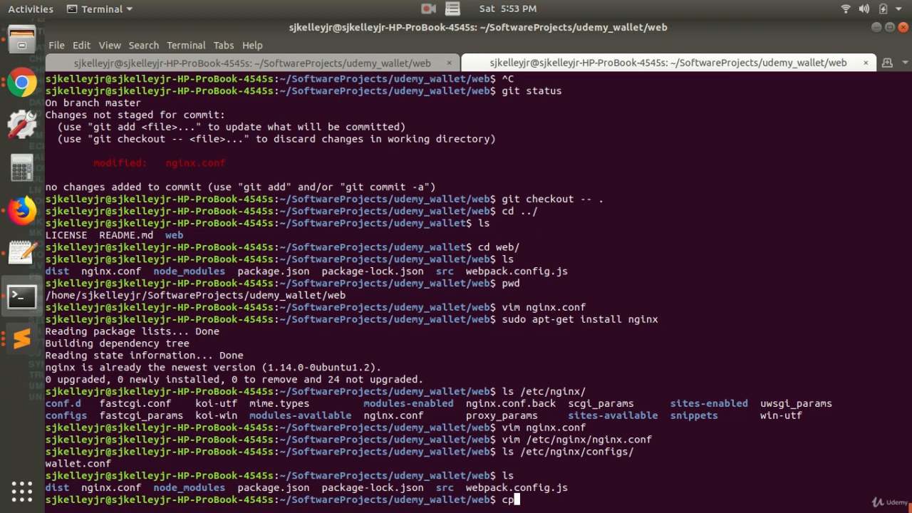
text(sudo c)
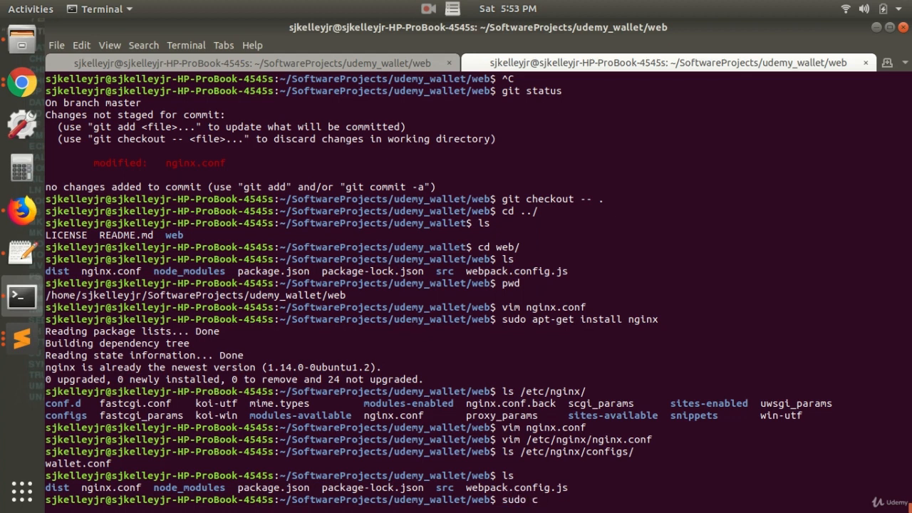
text(p)
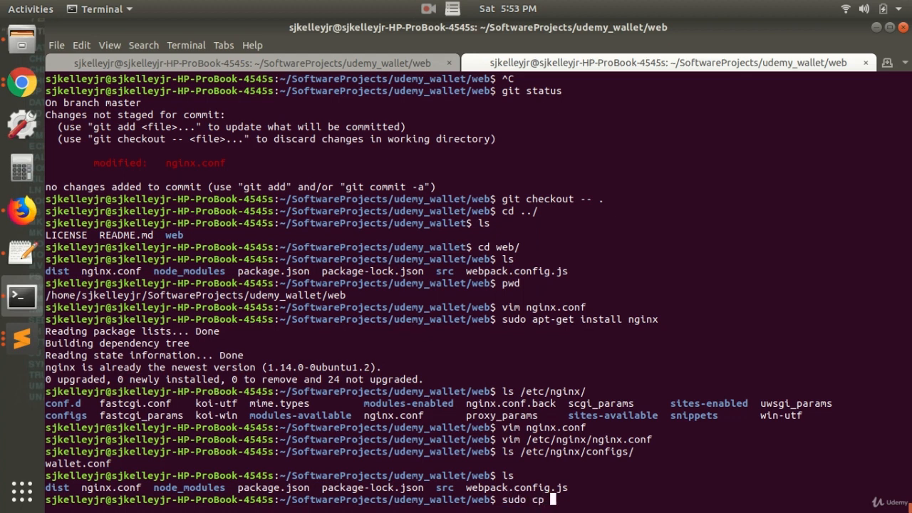
text(download.conf)
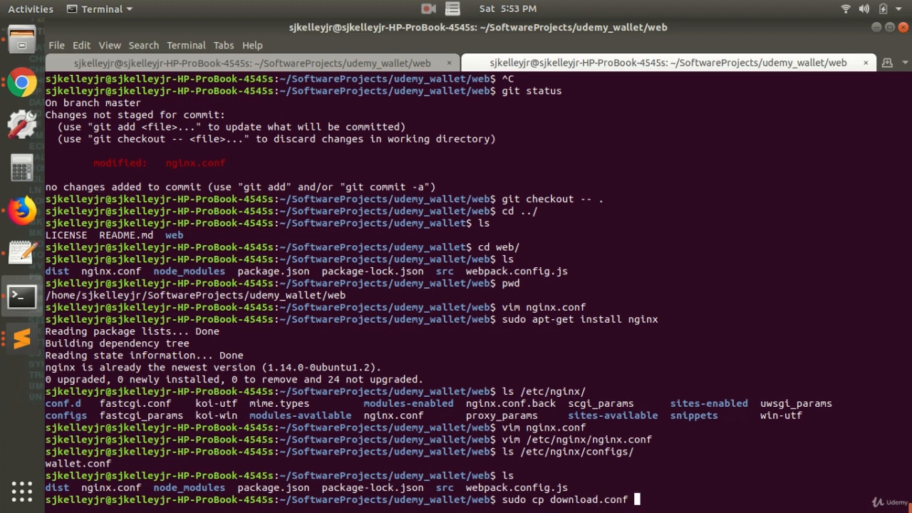
text(/etc/nginx/)
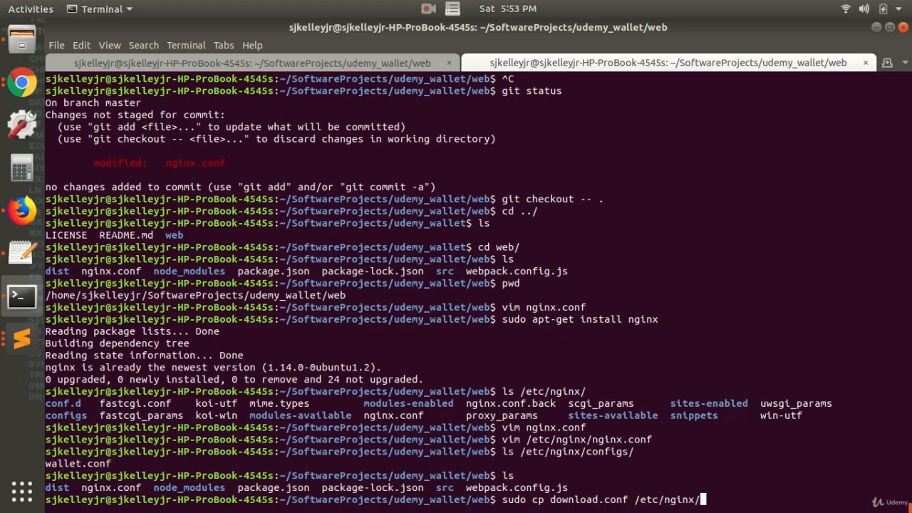
mouse_move(702, 500)
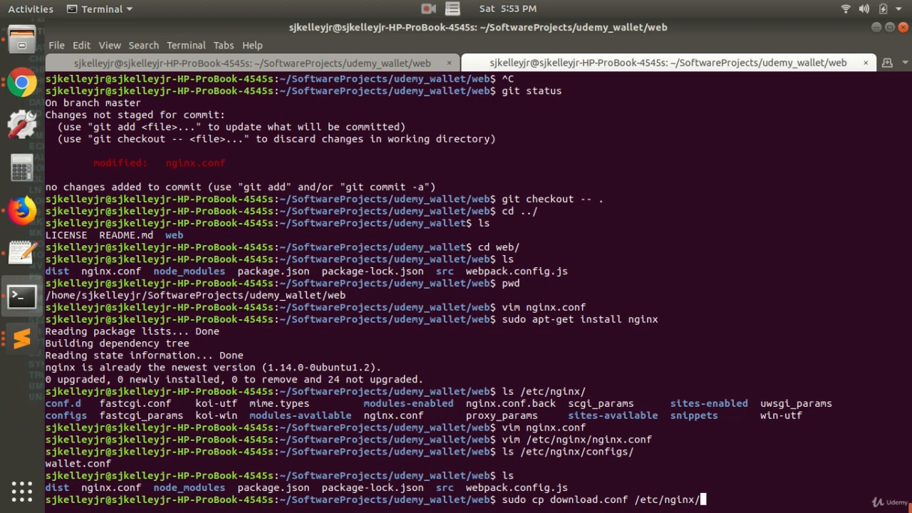
key(ctrl+c)
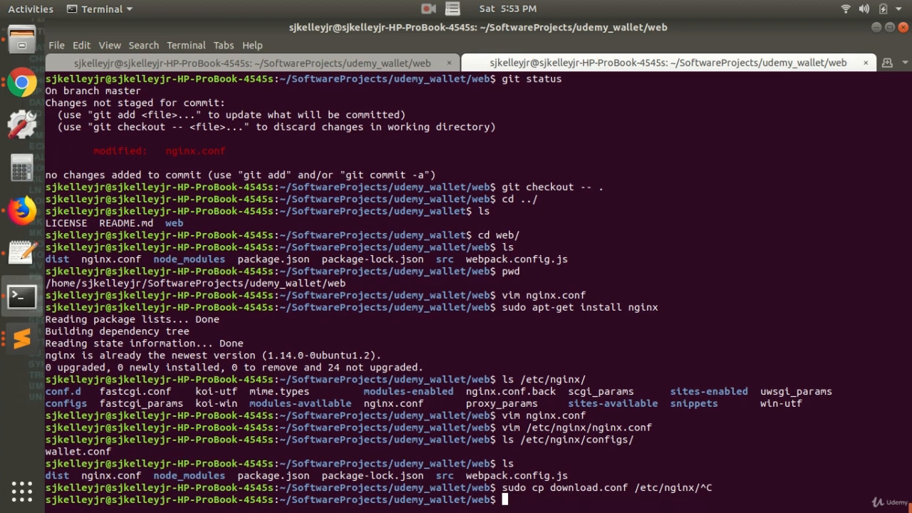
Type an unfinished sudo mv of /etc/nginx/download.conf to /etc/nginx/nginx.conf.
text(sudo)
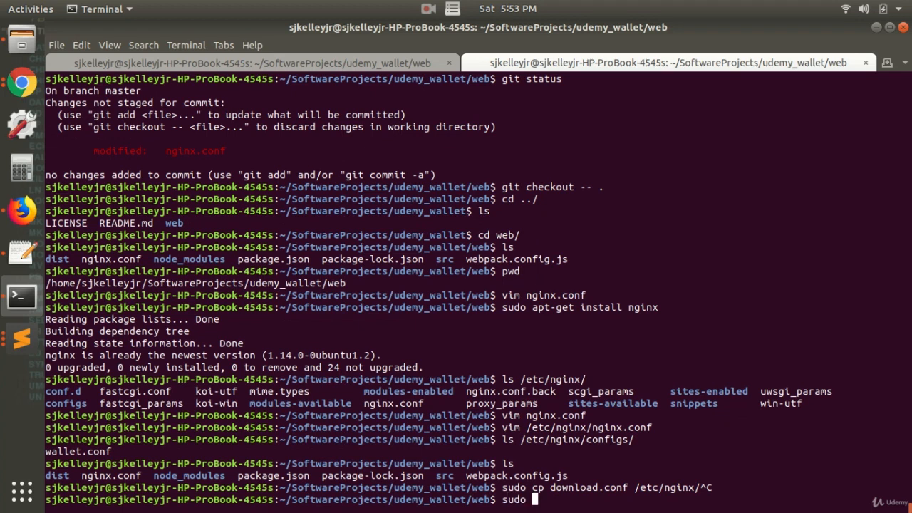
text(mv)
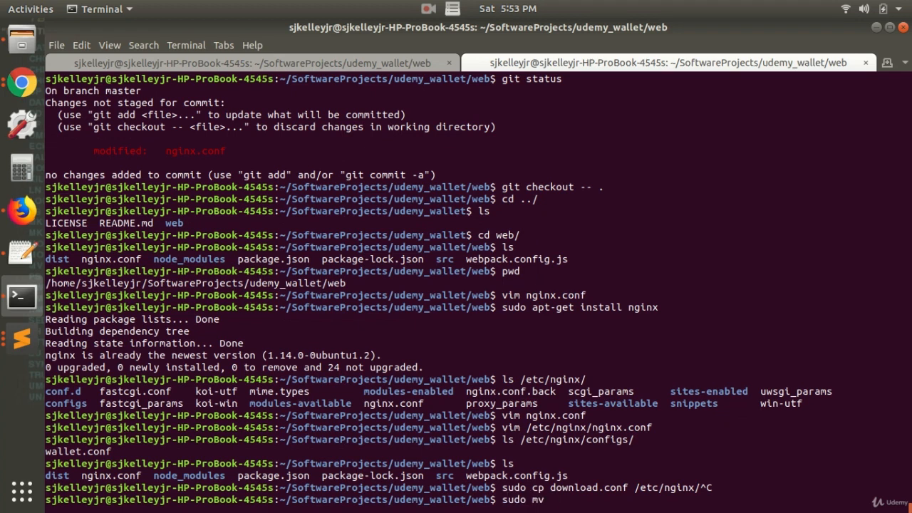
text(/etc/n)
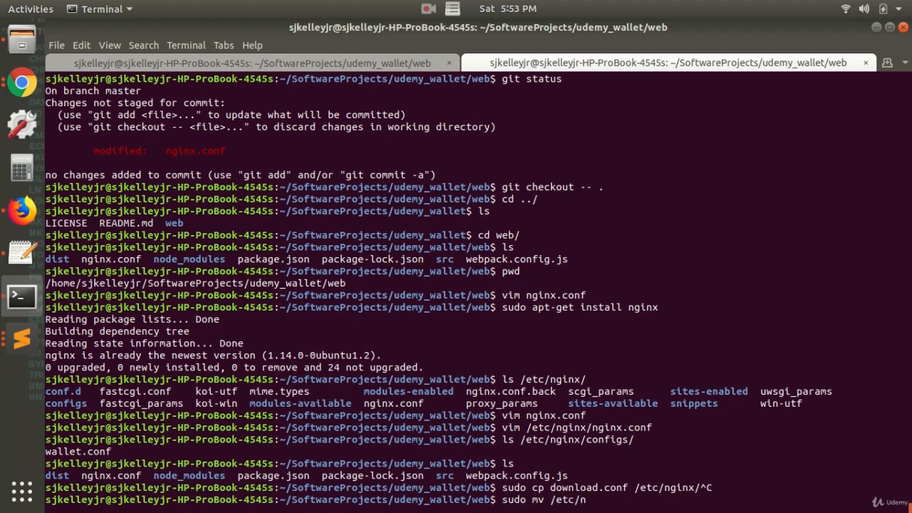
text(ginx/)
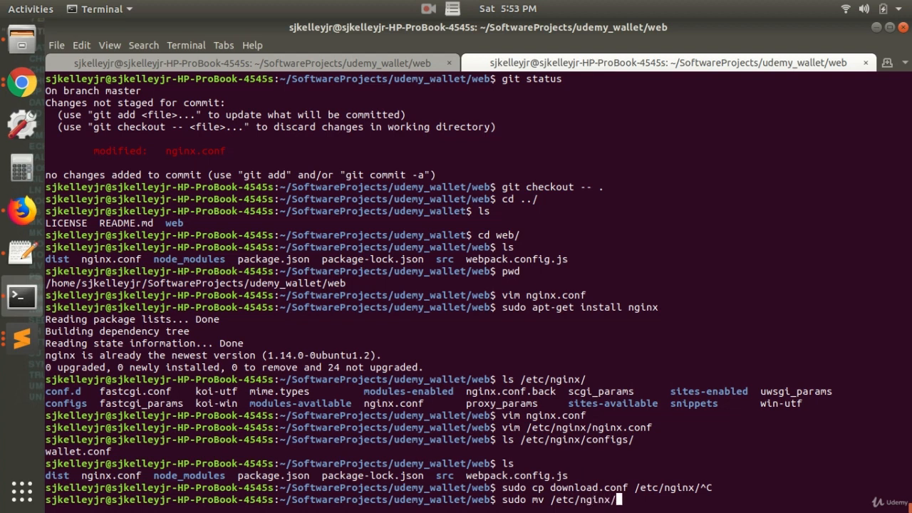
text(downl)
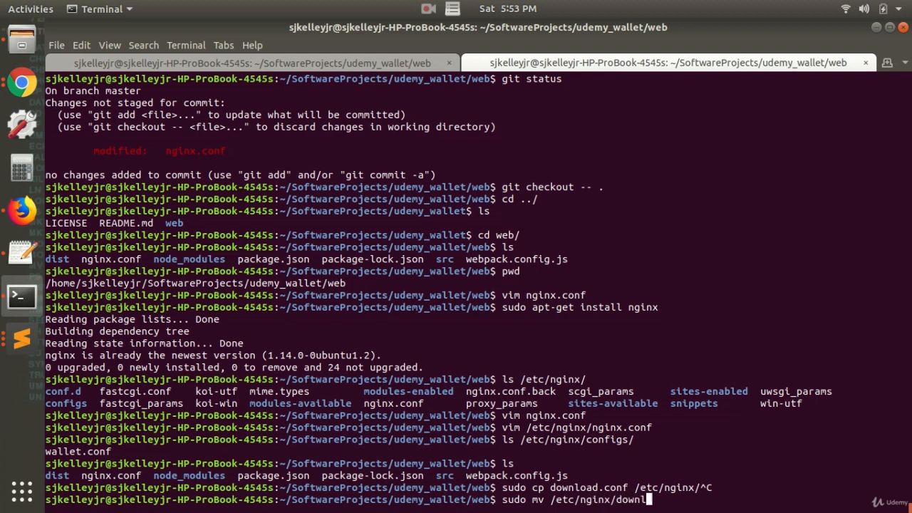
text(oad.cong)
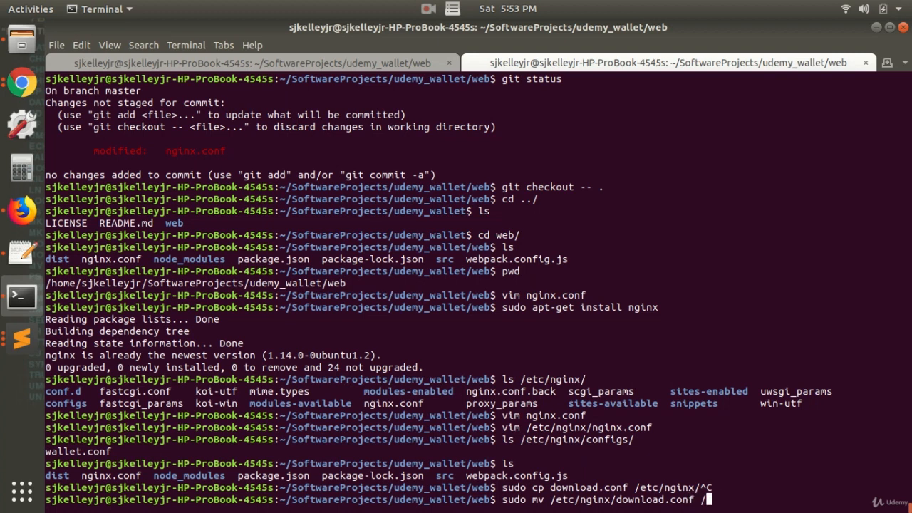
text(/etc/nginx/nginx.conf)
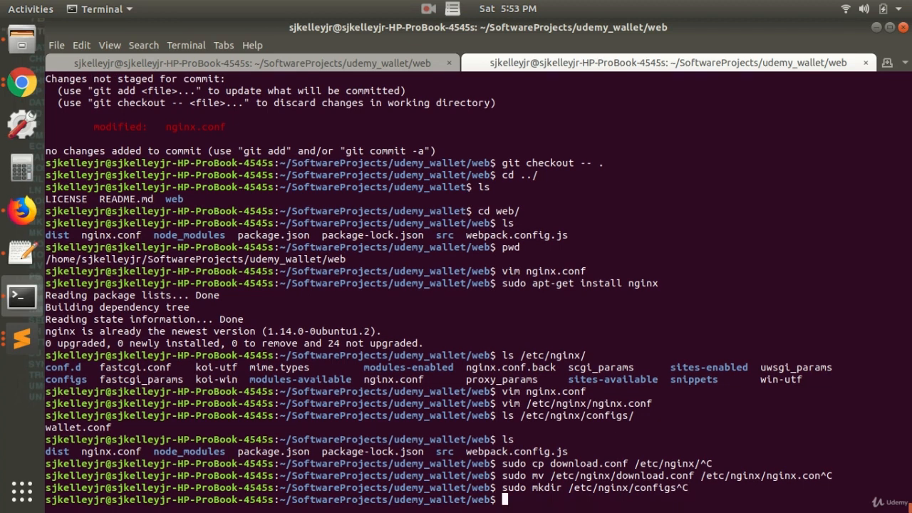
Abandon copying nginx.conf, then list /etc/nginx/configs/ and reopen /etc/nginx/nginx.conf.
text(sudo cp)
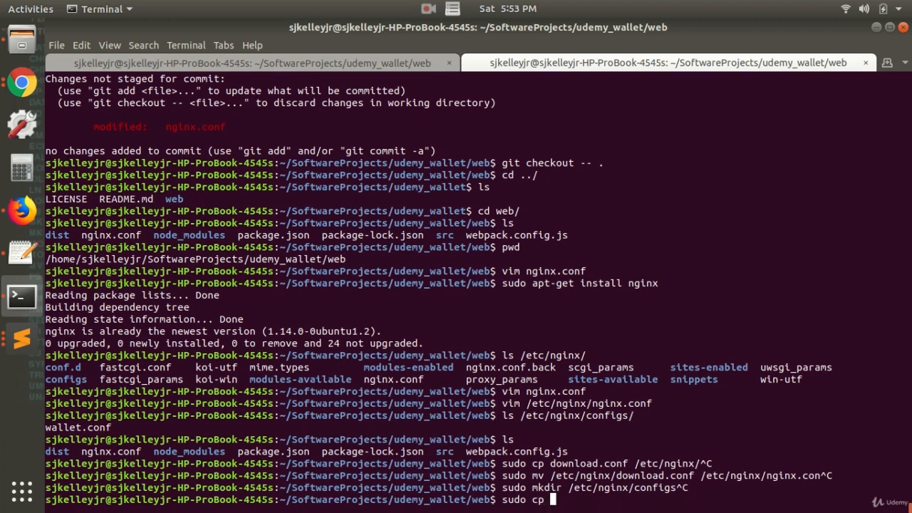
text(n)
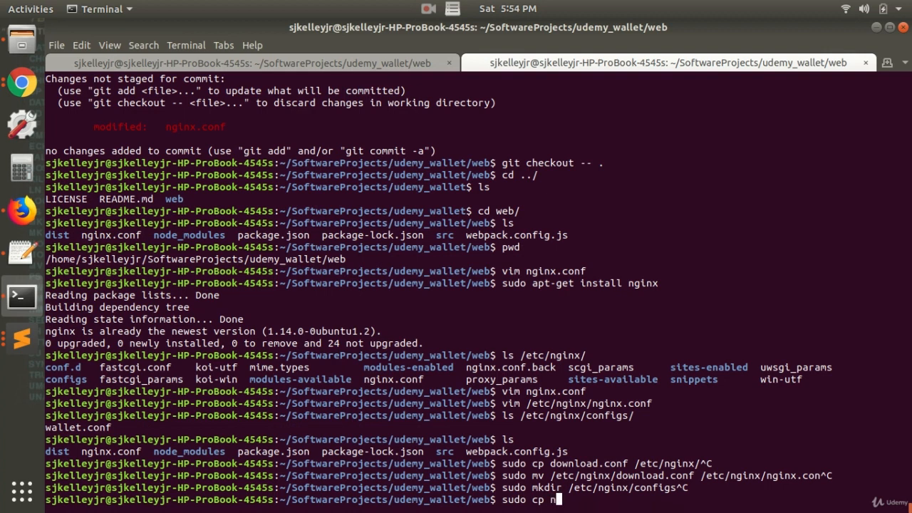
text(ginx.conf /)
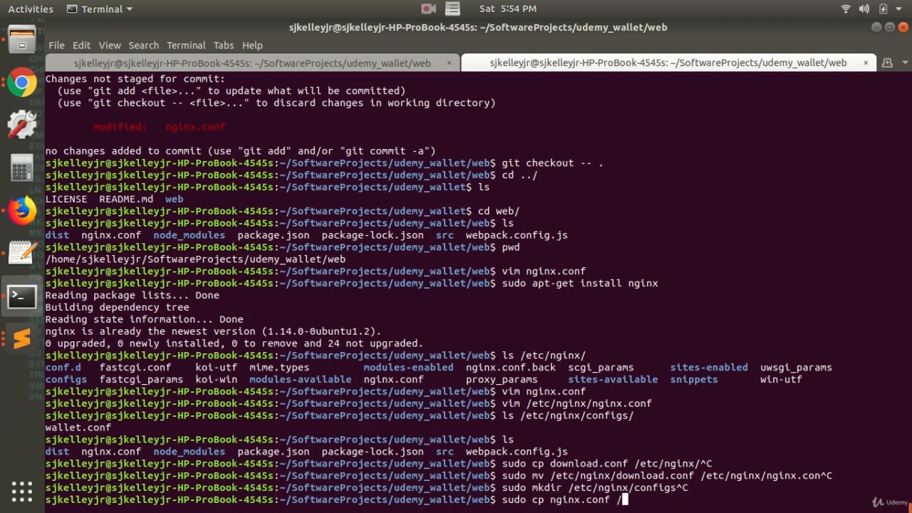
text(etc/nginx/configs/)
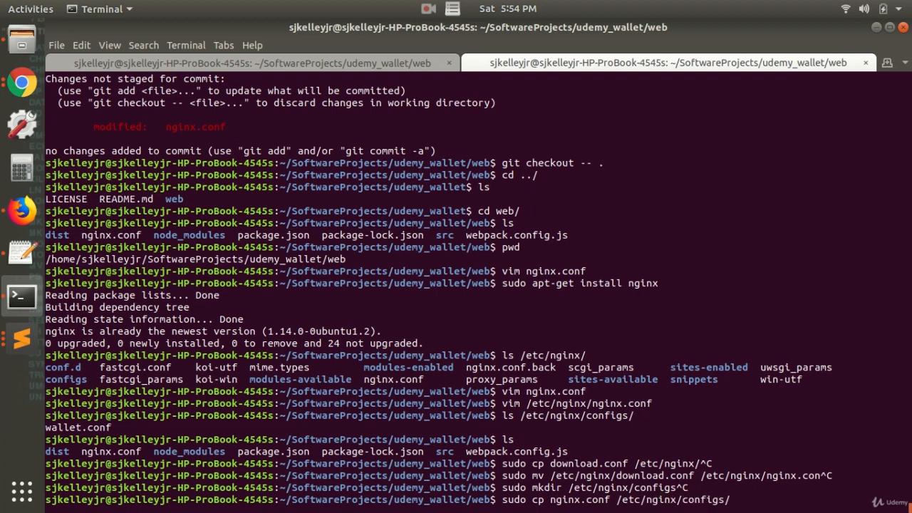
mouse_move(734, 500)
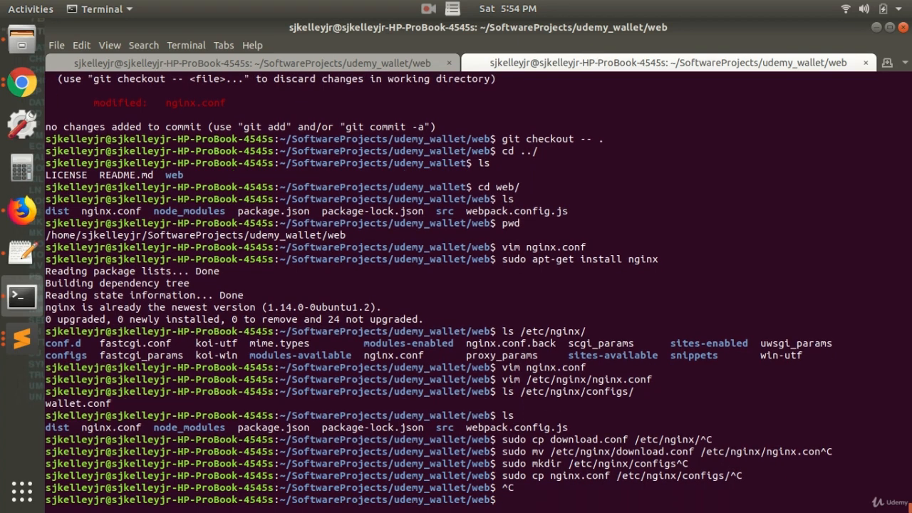
text(ls /etc/nginx/configs/)
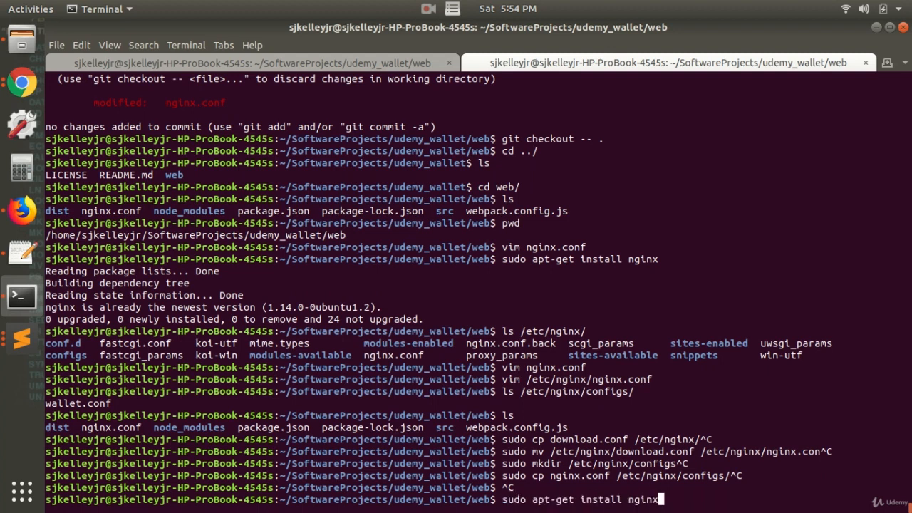
text(vim /etc/nginx/nginx.conf)
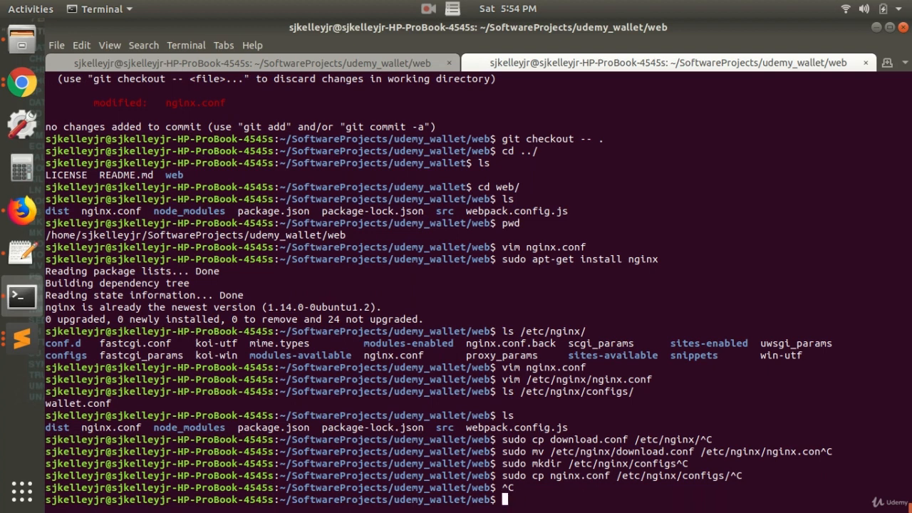
Type sudo mv renaming configs/nginx.conf to walet.conf inside /etc/nginx/configs.
text(sudo mv /etc/c)
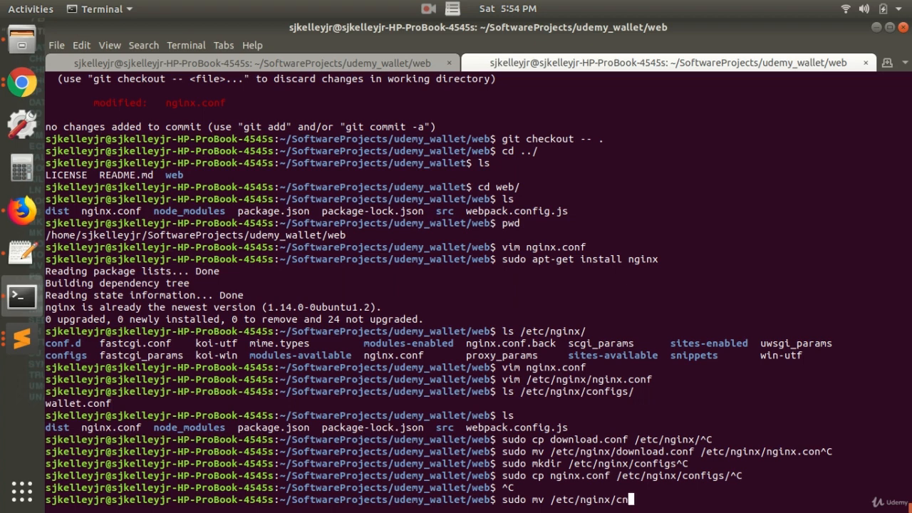
text(onfigs/)
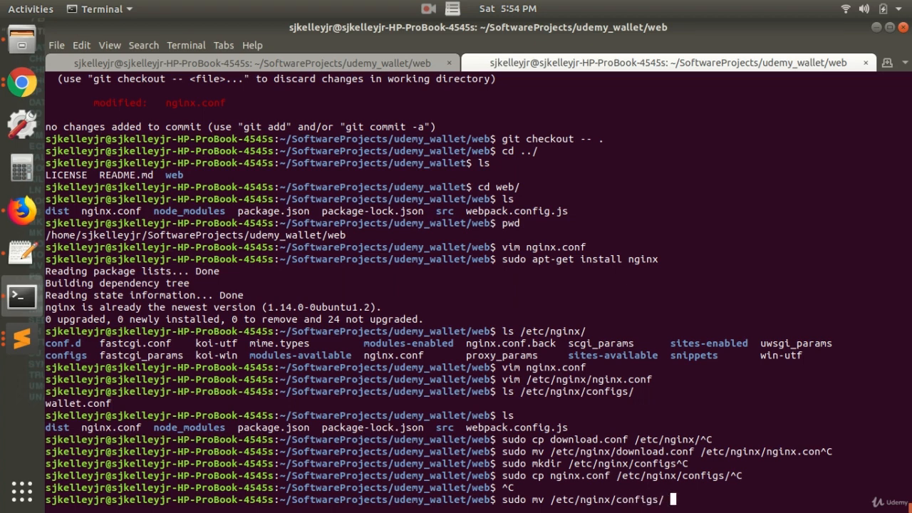
text(ng)
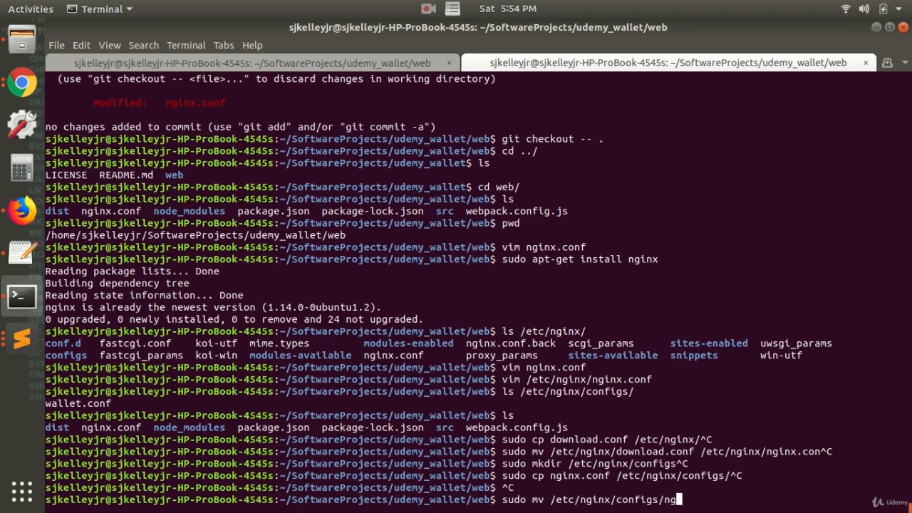
text(n)
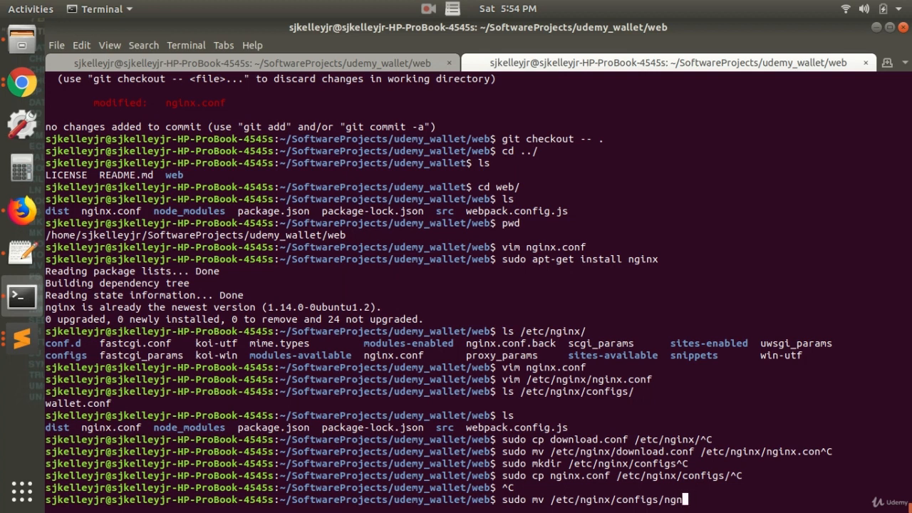
text(n)
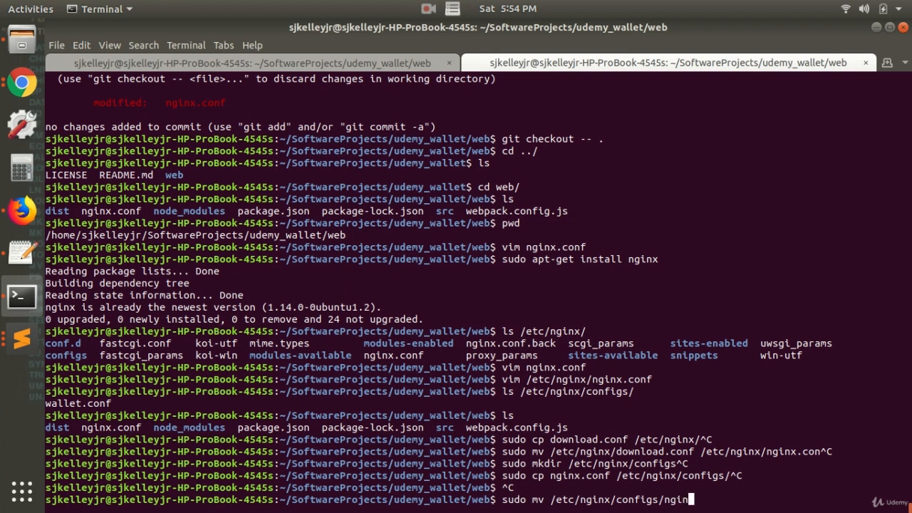
text(.conf)
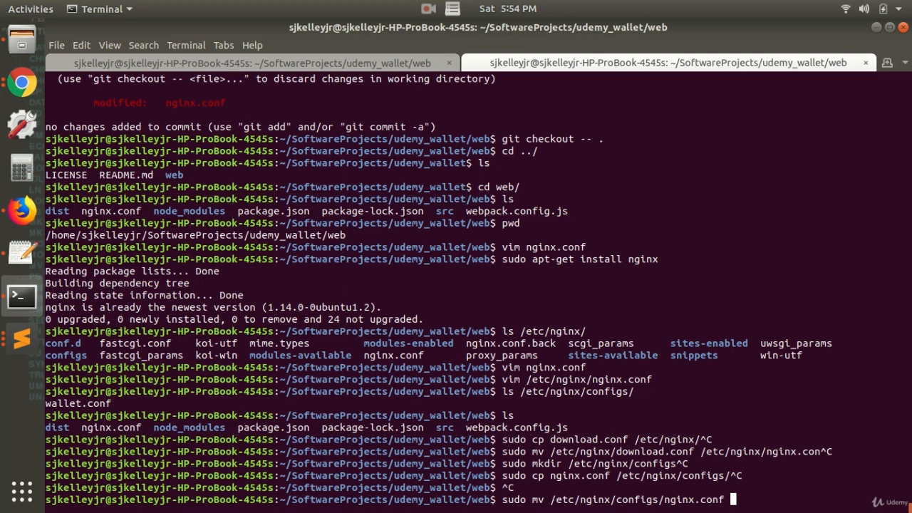
text(/etc/nginx/configs/)
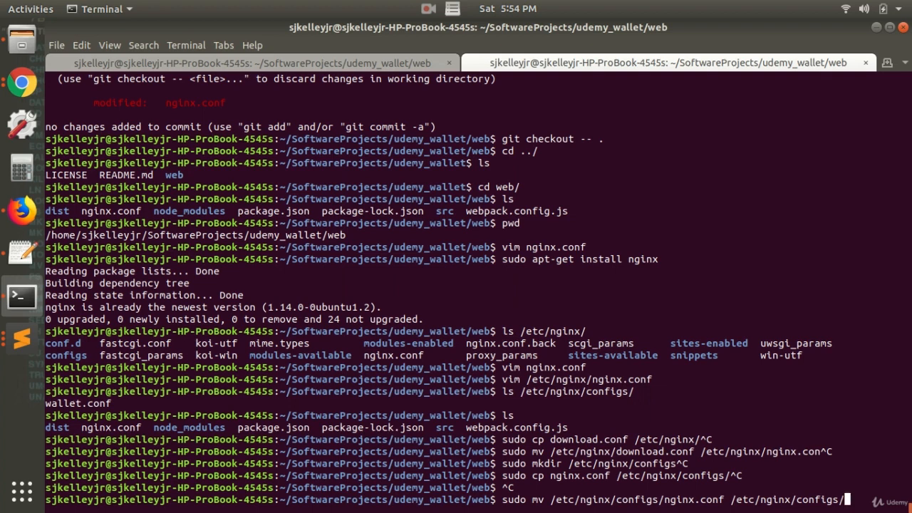
text(walet.)
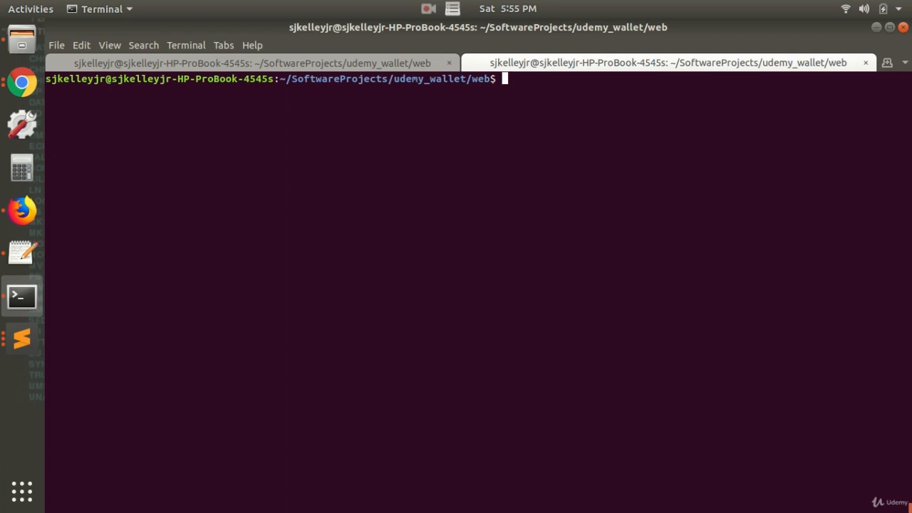
Try starting nginx with sudo, which fails to bind its ports.
text(sudo nging)
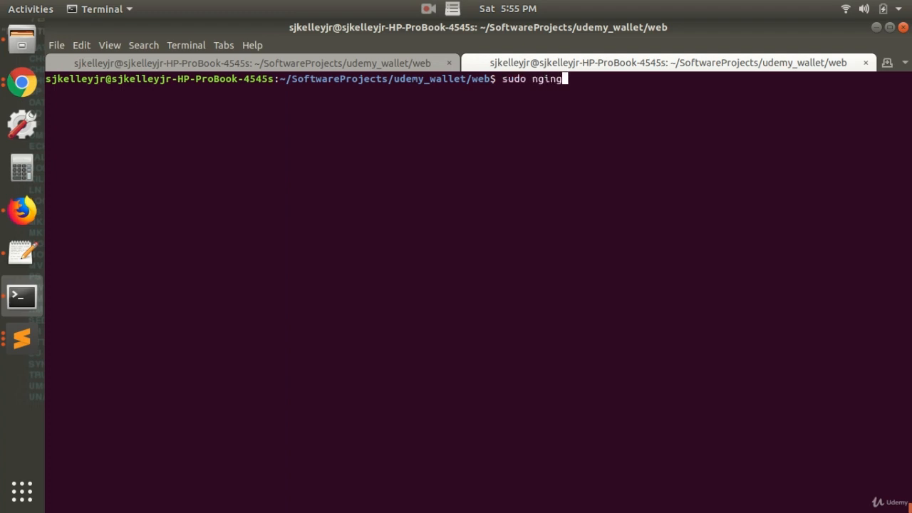
key(Return)
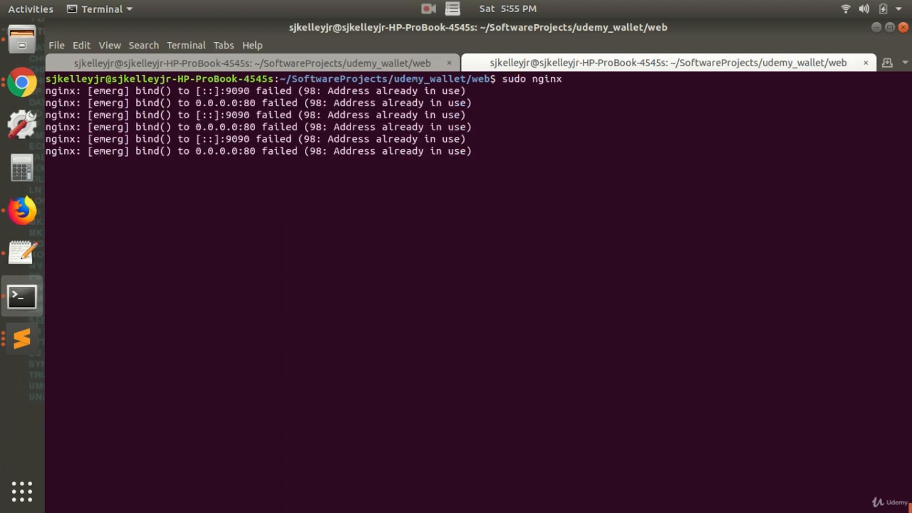
key(Return)
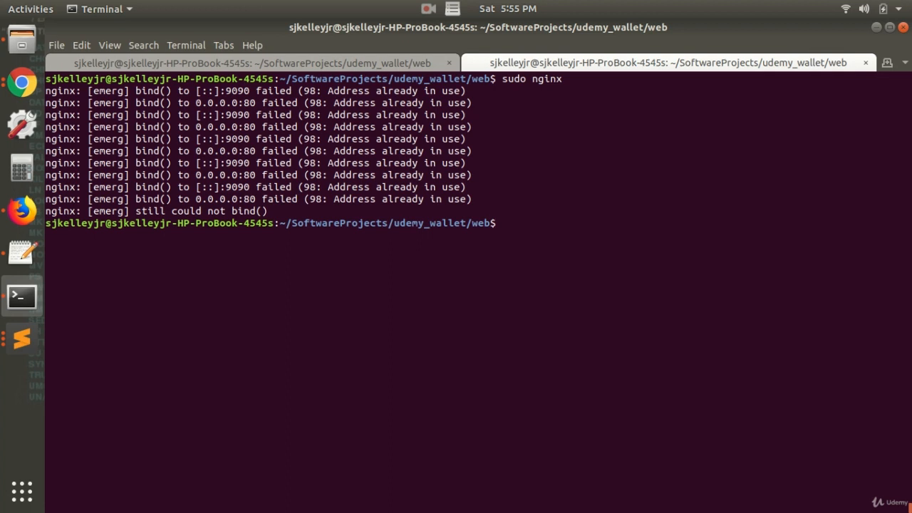
Kill the old nginx processes, restart nginx, and confirm two processes with pgrep.
text(pkill ngi)
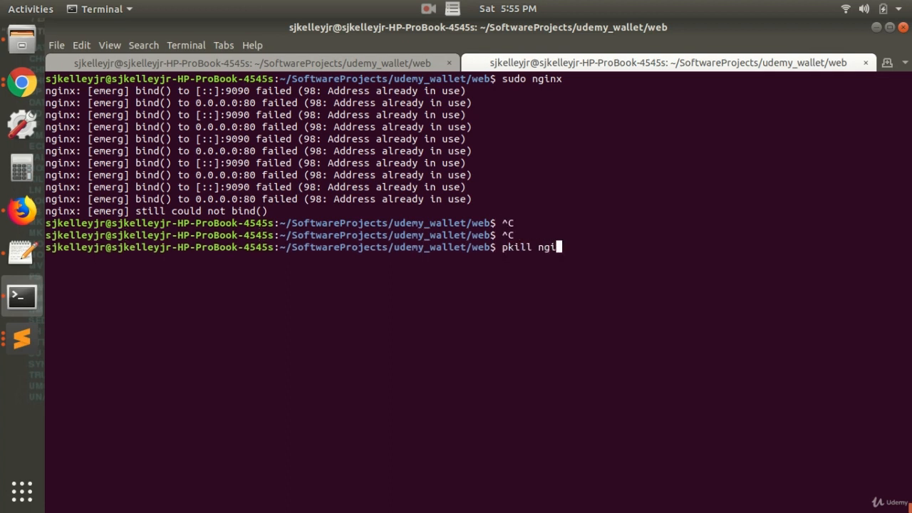
key(Return)
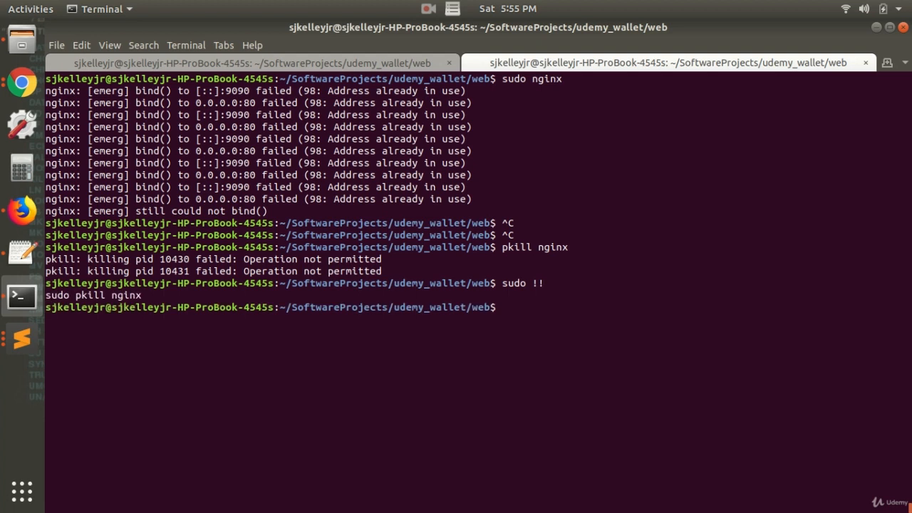
key(Return)
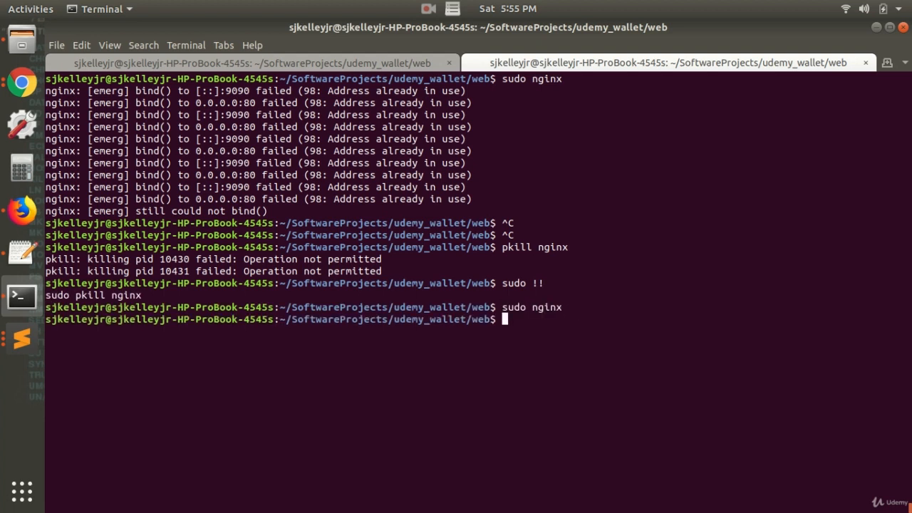
text(pgrep nginx)
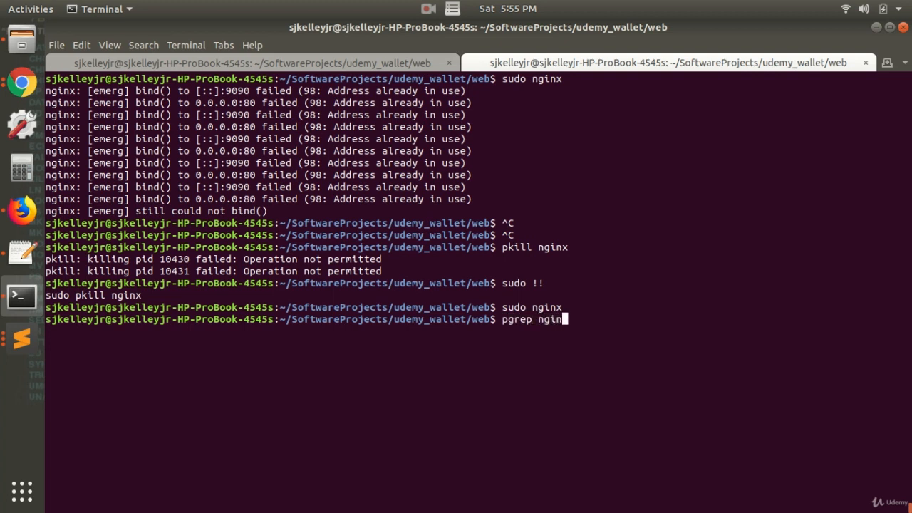
key(Return)
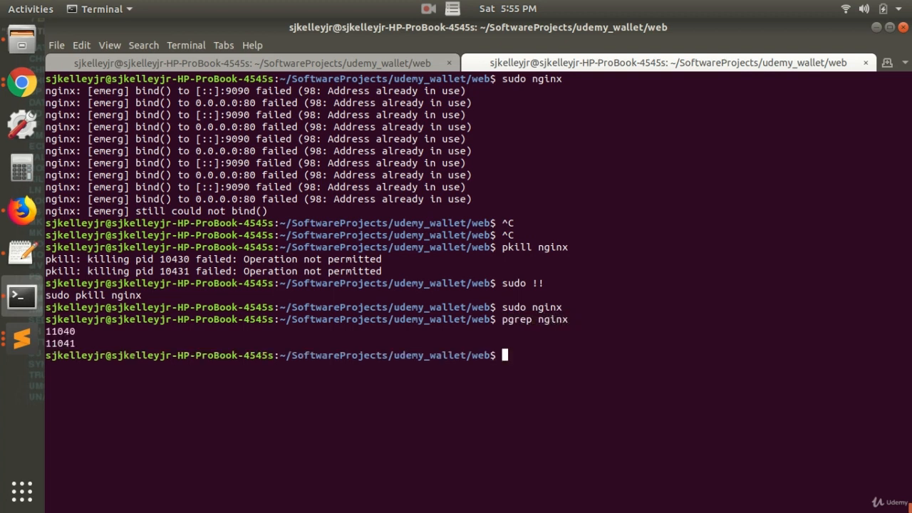